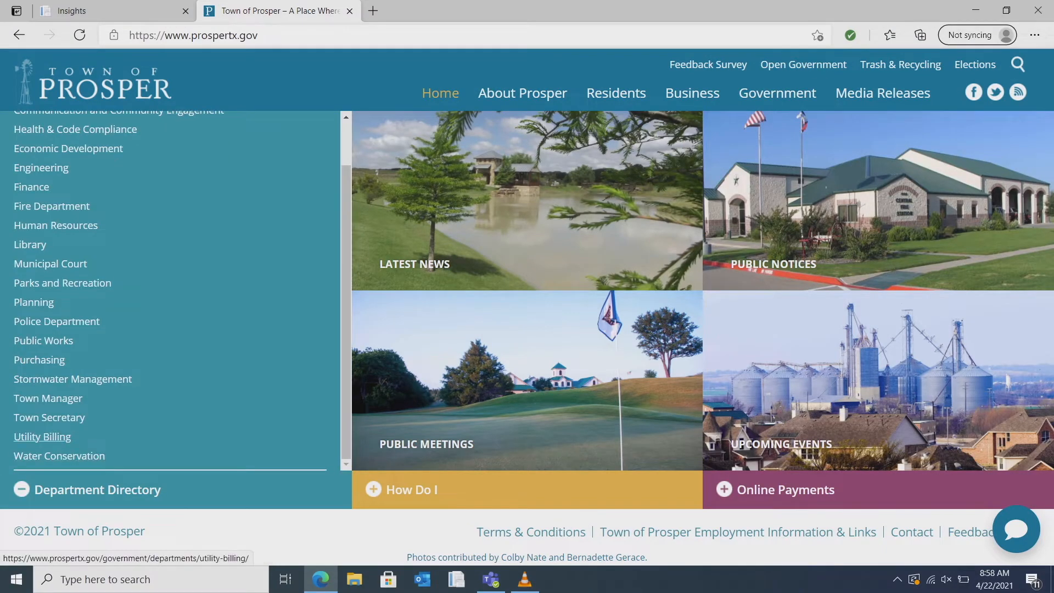
Step: Reach the ACE Portal guide from Utility Billing and review its sign-in steps
{"action": "left_click", "coordinate": [42, 435]}
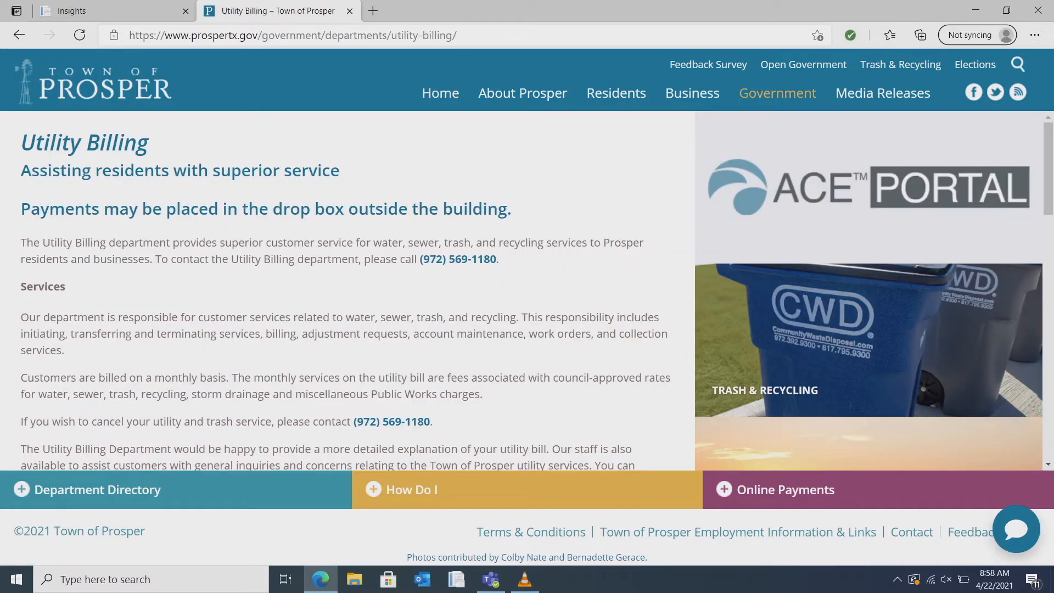
{"action": "left_click", "coordinate": [79, 35]}
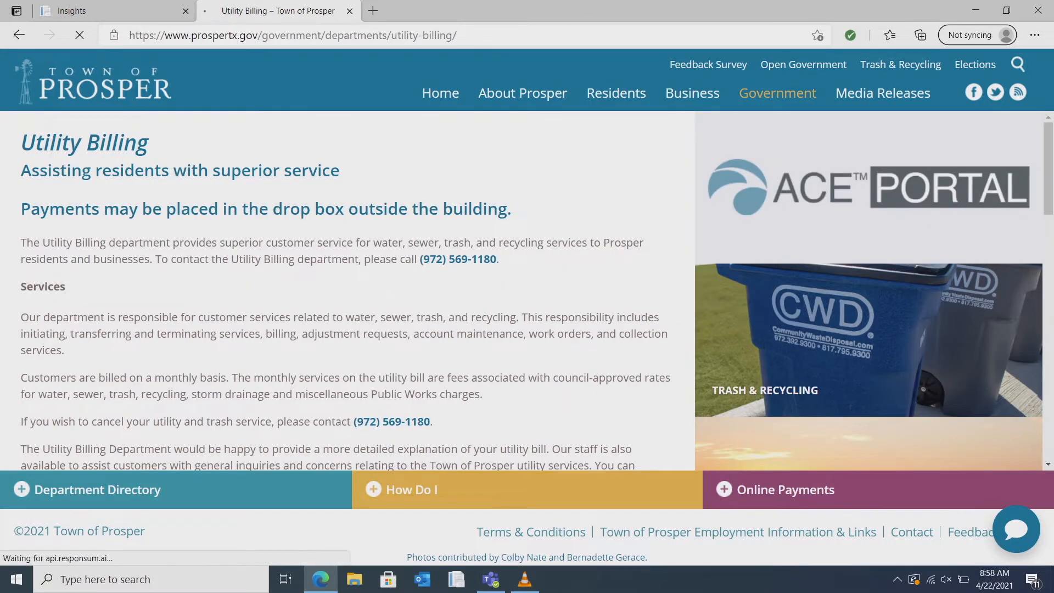
{"action": "left_click", "coordinate": [868, 188]}
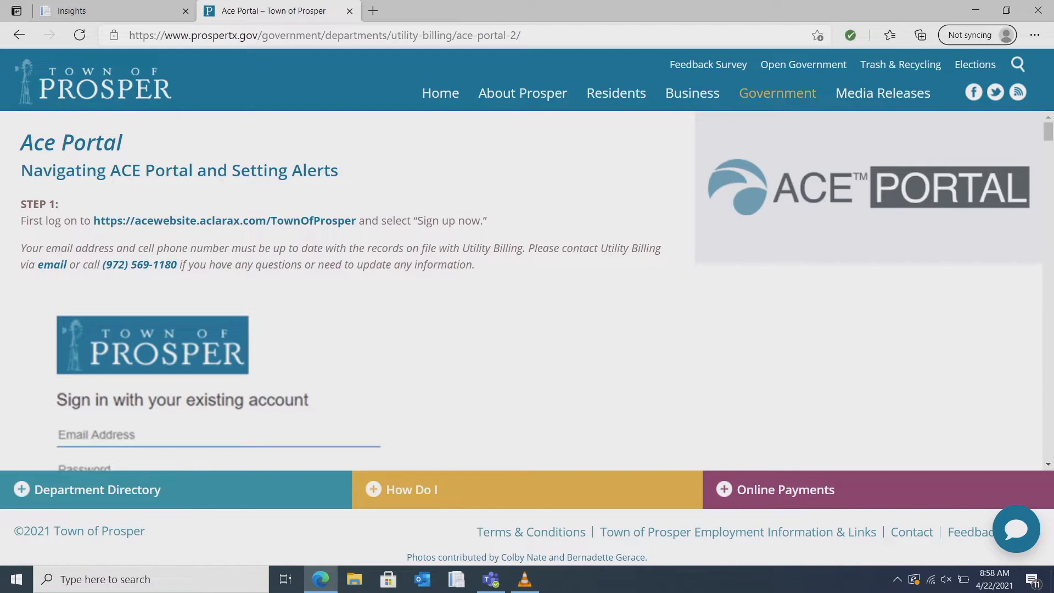
{"action": "scroll", "scroll_direction": "down", "scroll_amount": 3}
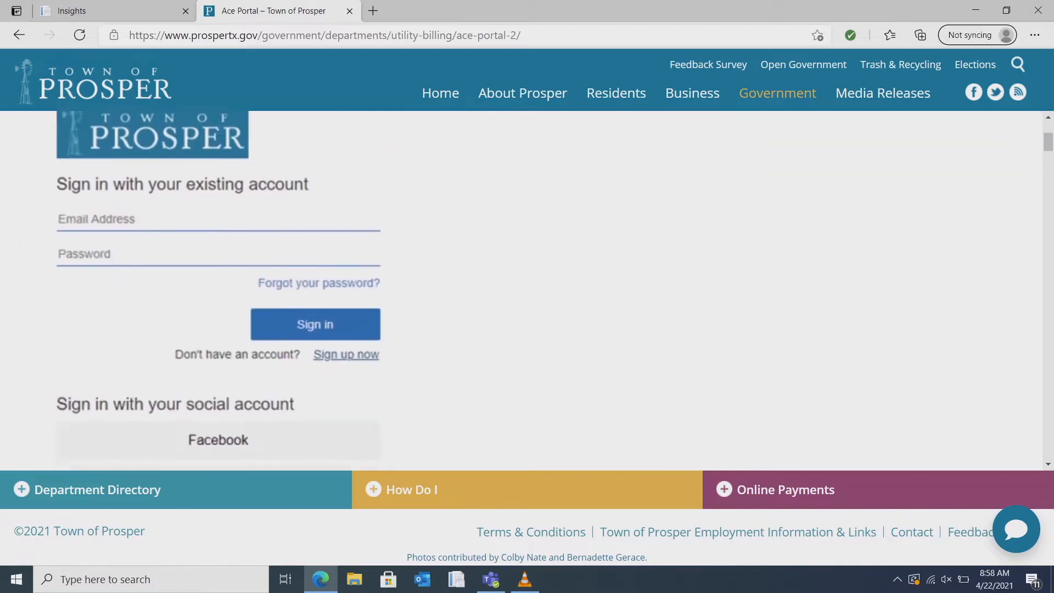
{"action": "scroll", "scroll_direction": "down", "scroll_amount": 3}
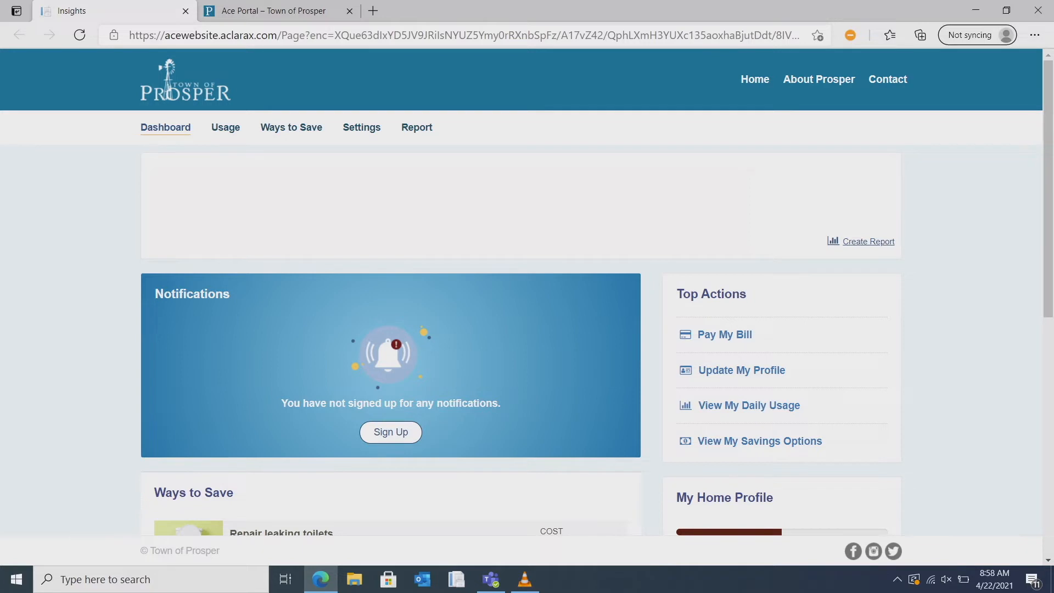
Step: Enable email and text alerts for serious and minor leaks in Notifications settings
{"action": "left_click", "coordinate": [361, 127]}
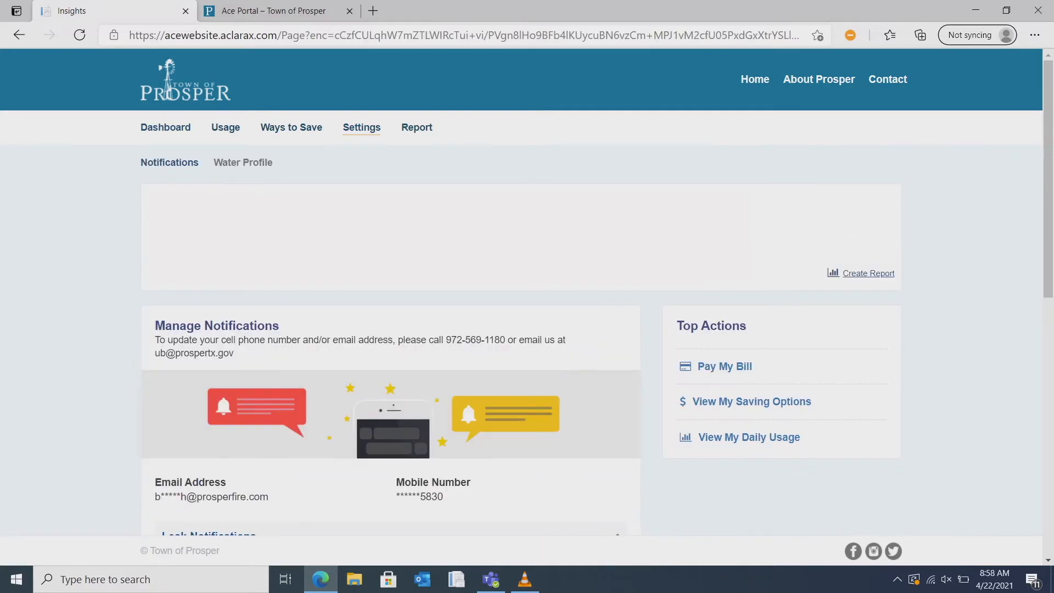
{"action": "scroll", "scroll_direction": "down", "scroll_amount": 3}
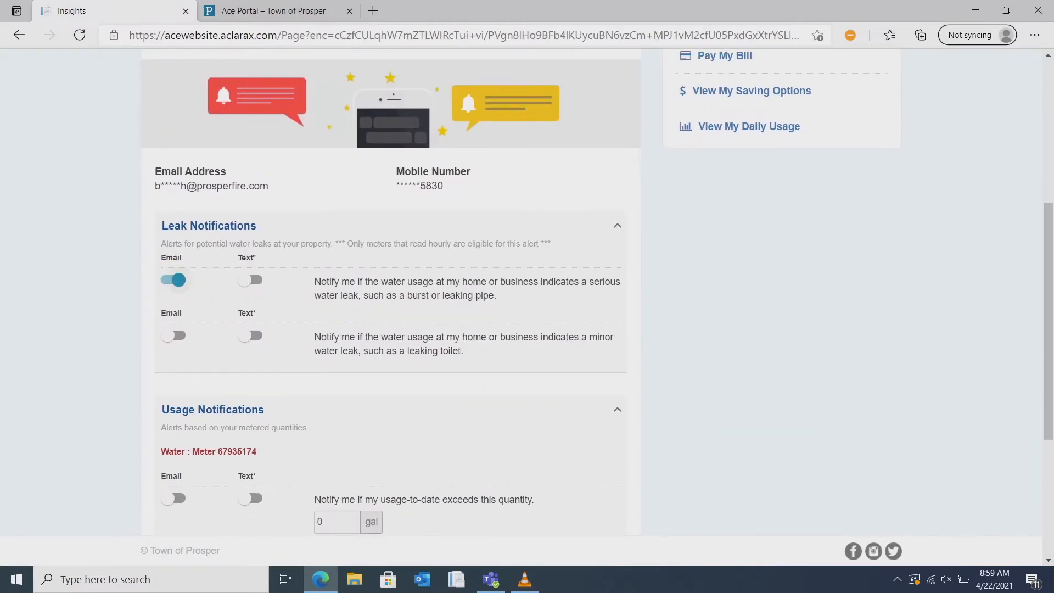
{"action": "left_click", "coordinate": [250, 280]}
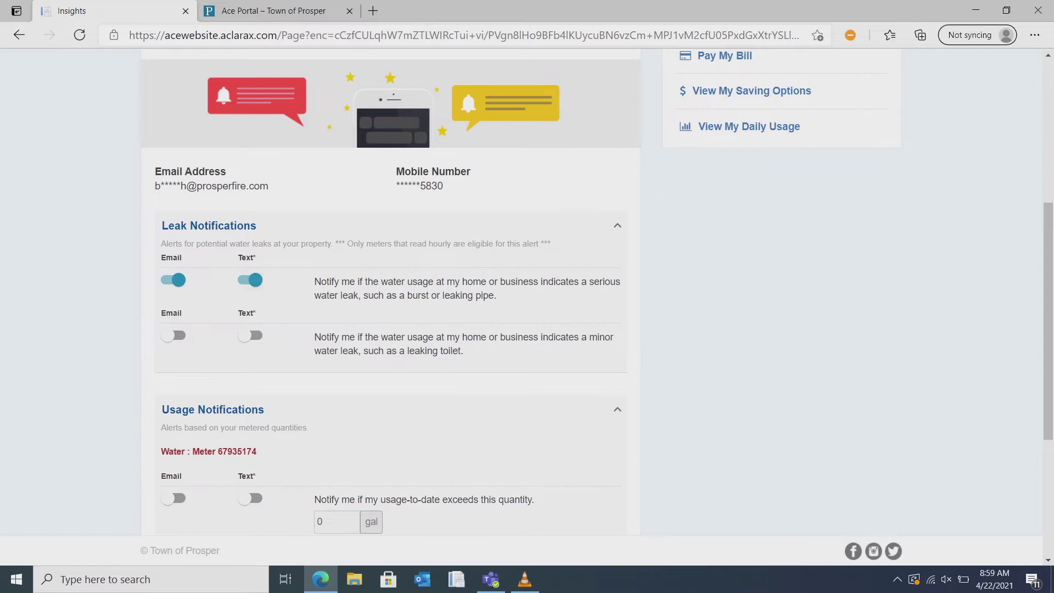
{"action": "scroll", "scroll_direction": "down", "scroll_amount": 3}
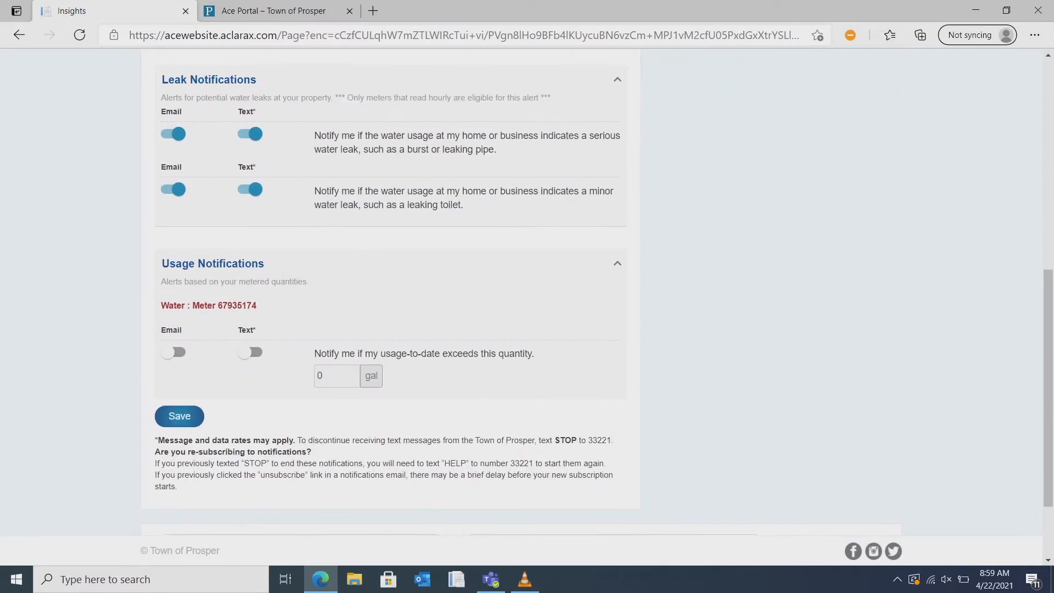
Step: Enable usage-to-date alerts above 8000 gallons and save the notification preferences
{"action": "left_click", "coordinate": [174, 352]}
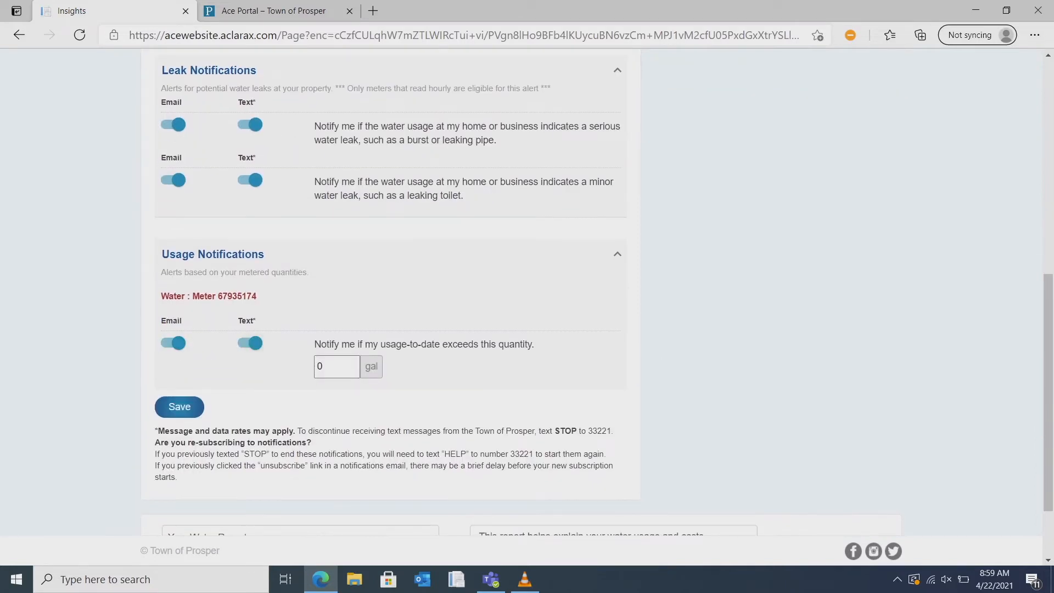
{"action": "type", "text": "8"}
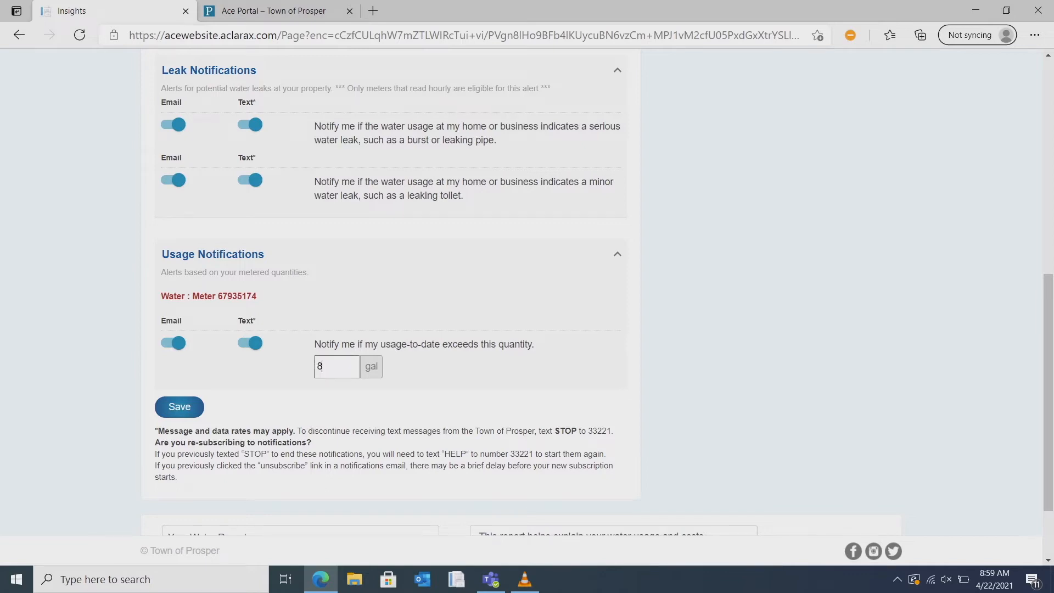
{"action": "type", "text": "000"}
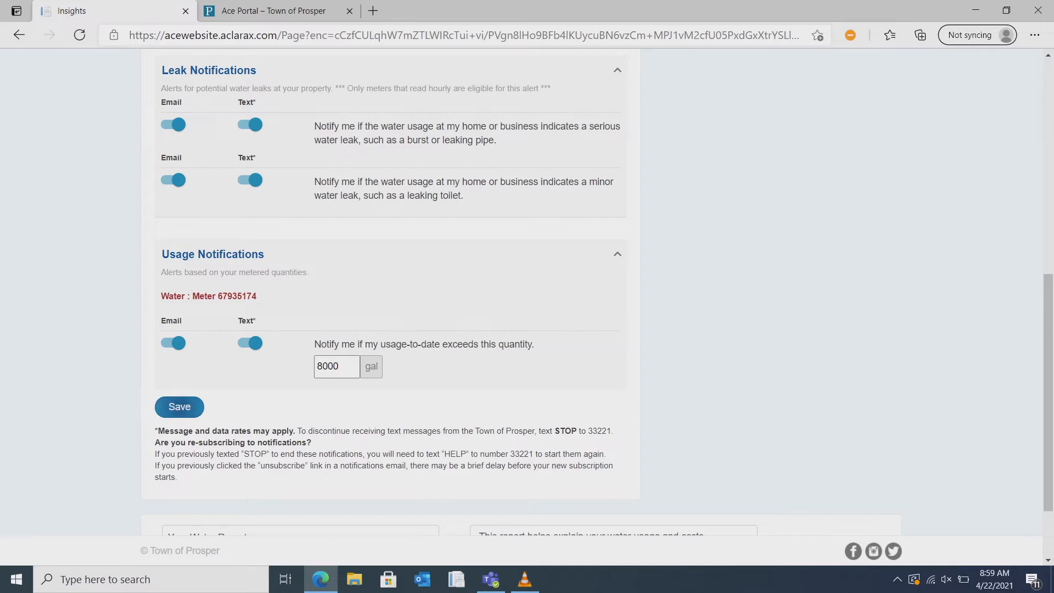
{"action": "left_click", "coordinate": [179, 406]}
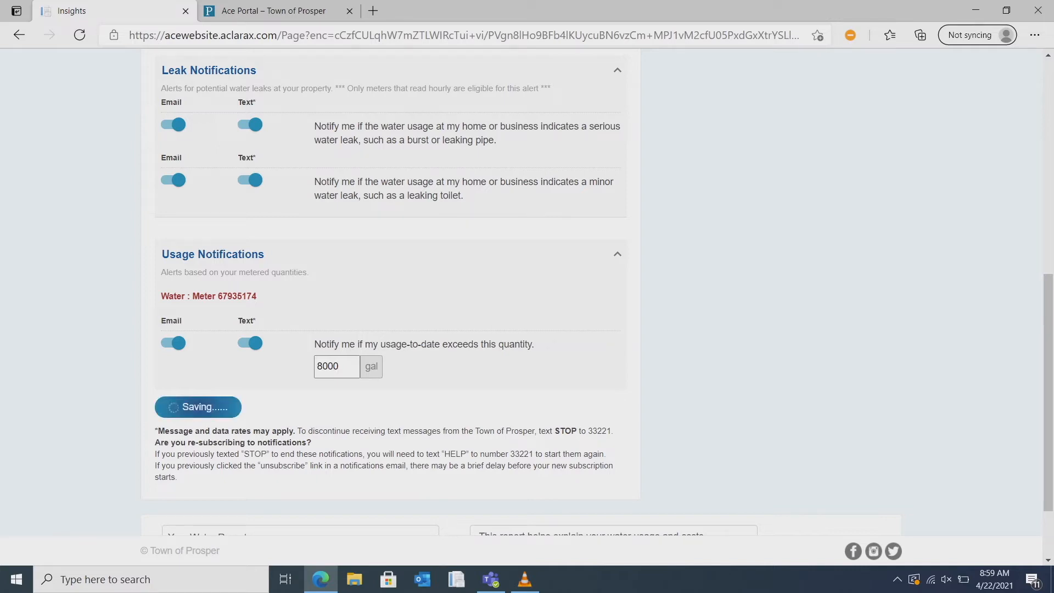
{"action": "left_click", "coordinate": [225, 127]}
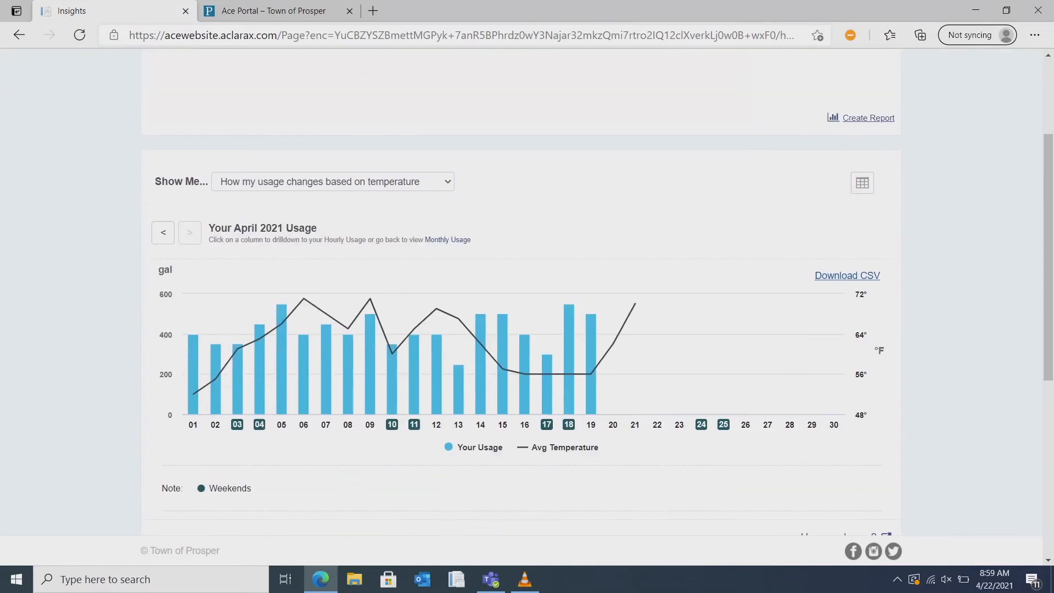
Step: Chart usage hour by hour for April 19, 2021, then day by day via Show Me
{"action": "left_click", "coordinate": [332, 181]}
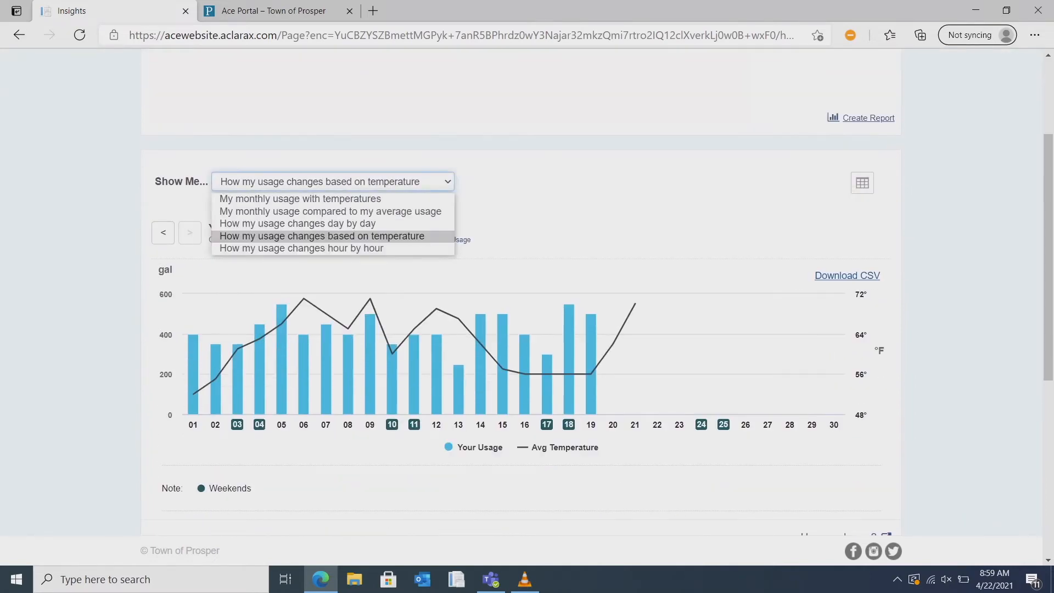
{"action": "left_click", "coordinate": [301, 249]}
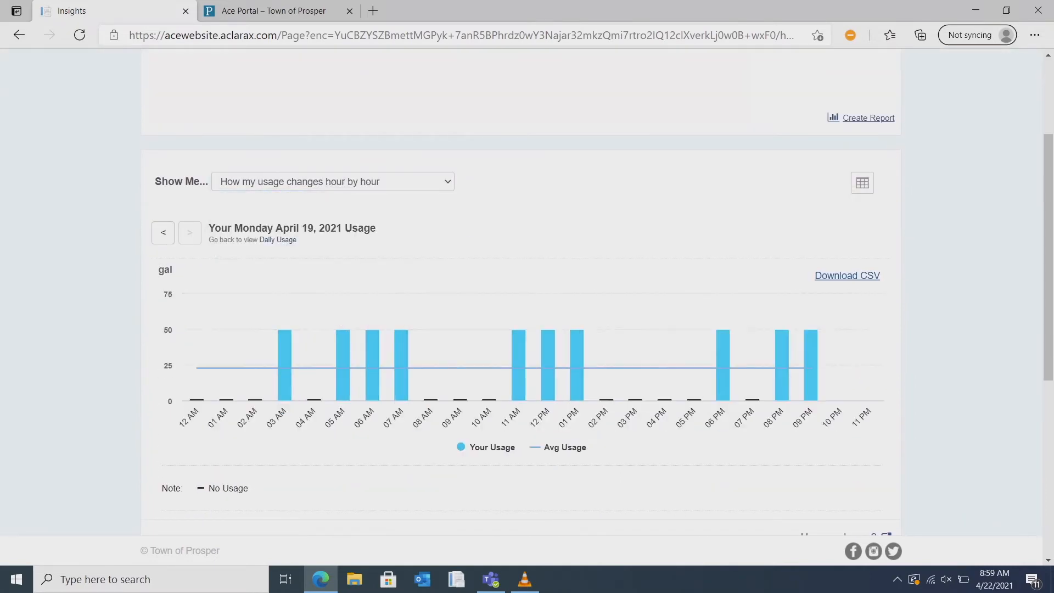
{"action": "left_click", "coordinate": [332, 181]}
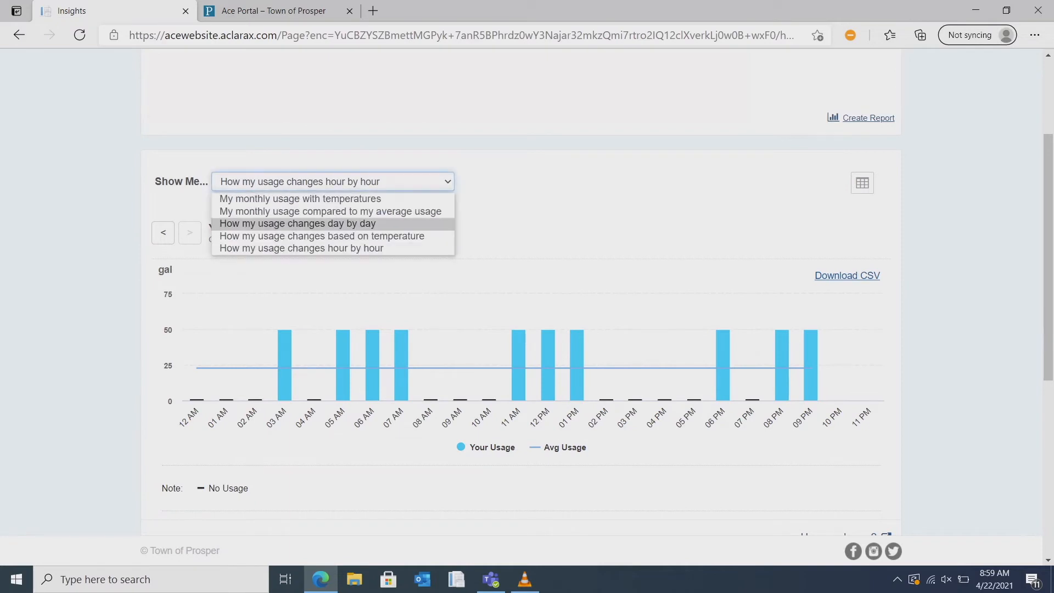
{"action": "left_click", "coordinate": [296, 223]}
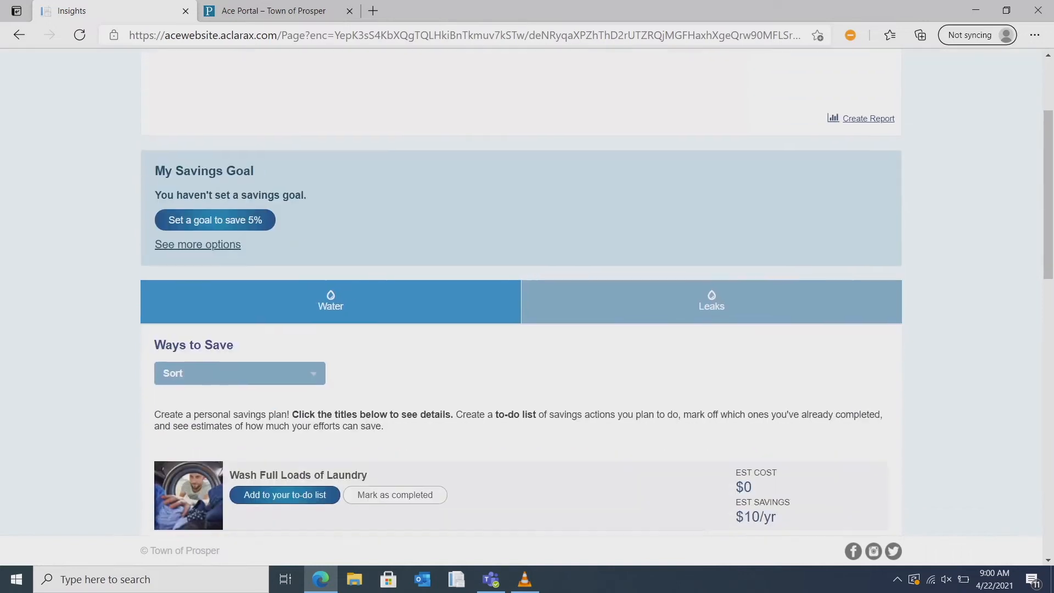
Step: Review the general Ways to Save tips, then the leak-repair recommendations
{"action": "scroll", "scroll_direction": "down", "scroll_amount": 3}
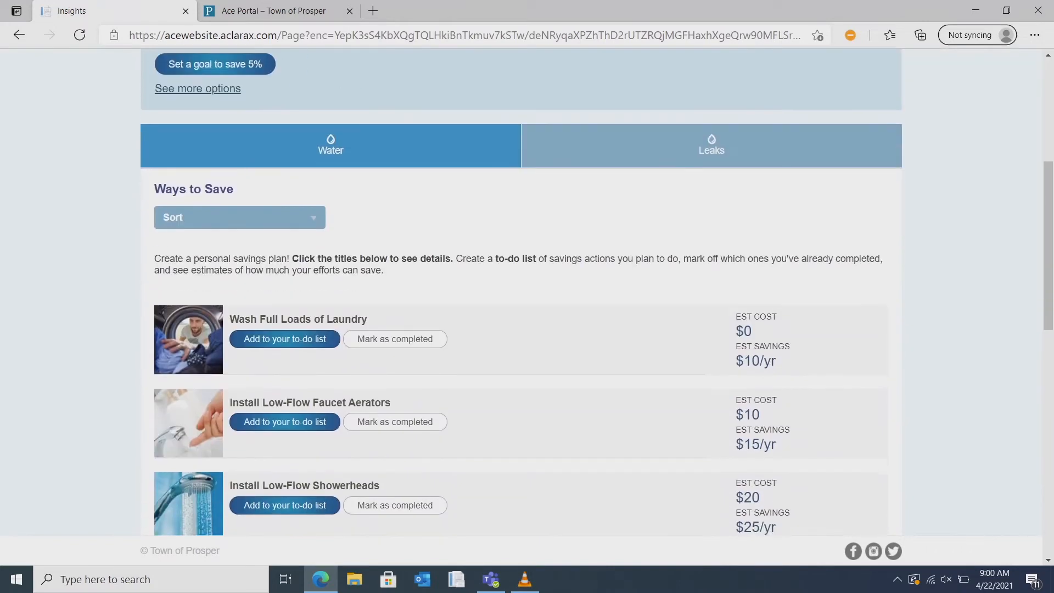
{"action": "scroll", "scroll_direction": "down", "scroll_amount": 3}
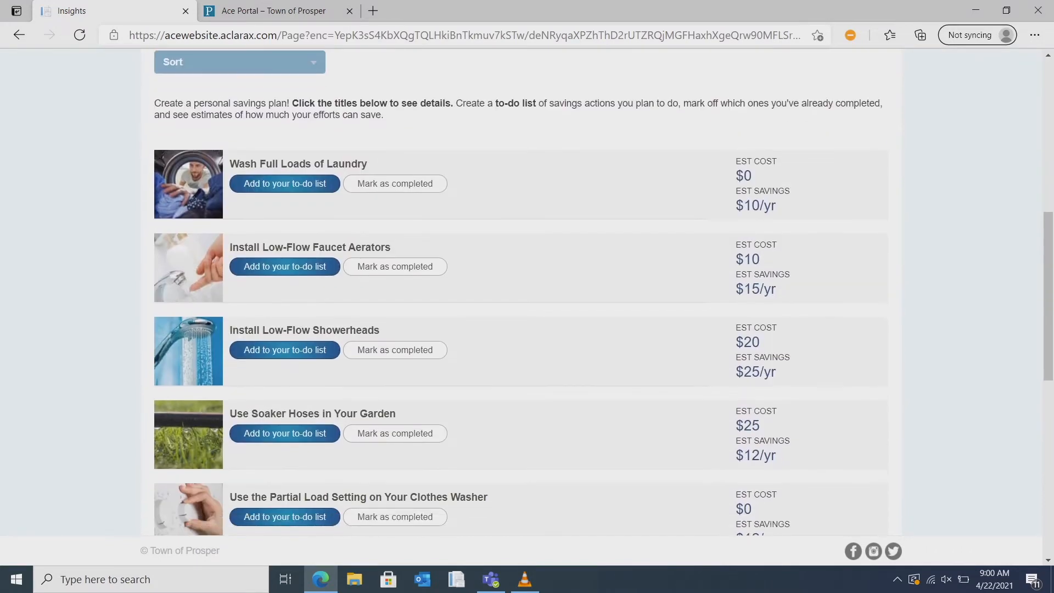
{"action": "left_click", "coordinate": [711, 146]}
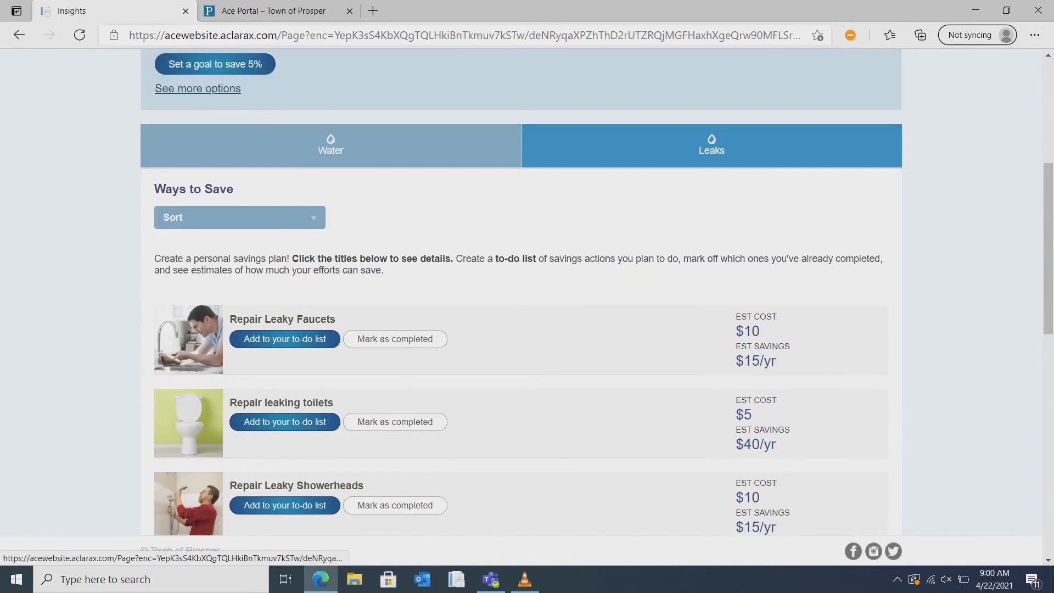
{"action": "scroll", "scroll_direction": "down", "scroll_amount": 3}
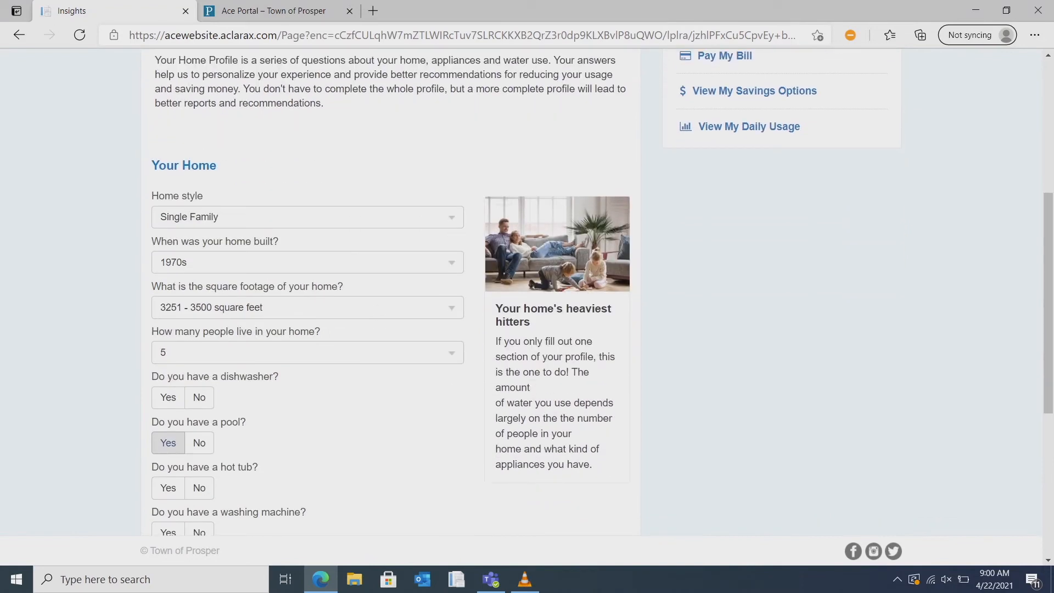
Step: Set home built after 2015, answer yes to dishwasher, and save the water profile
{"action": "left_click", "coordinate": [306, 263]}
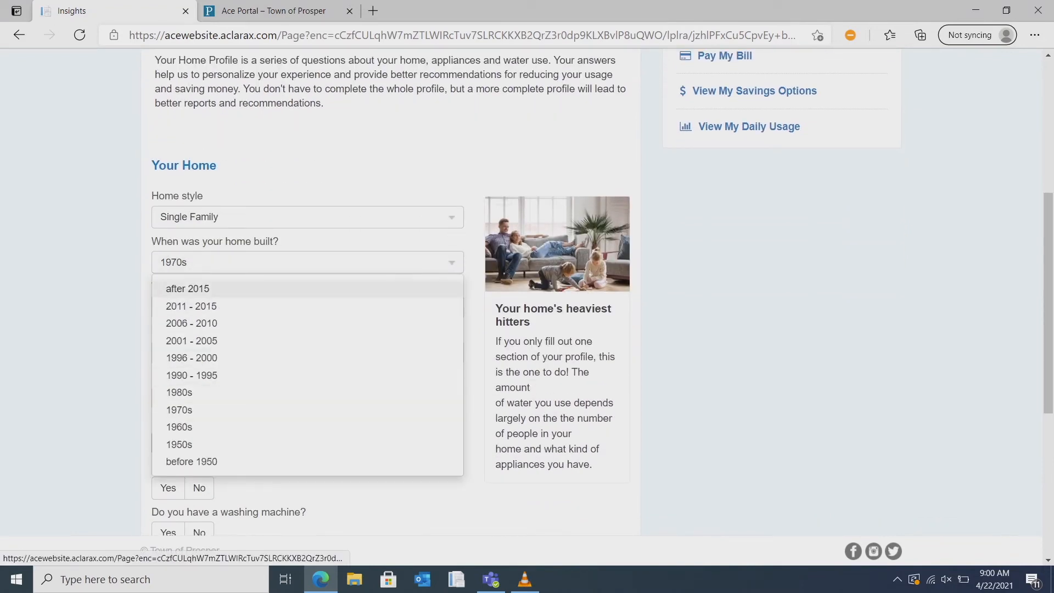
{"action": "left_click", "coordinate": [187, 289]}
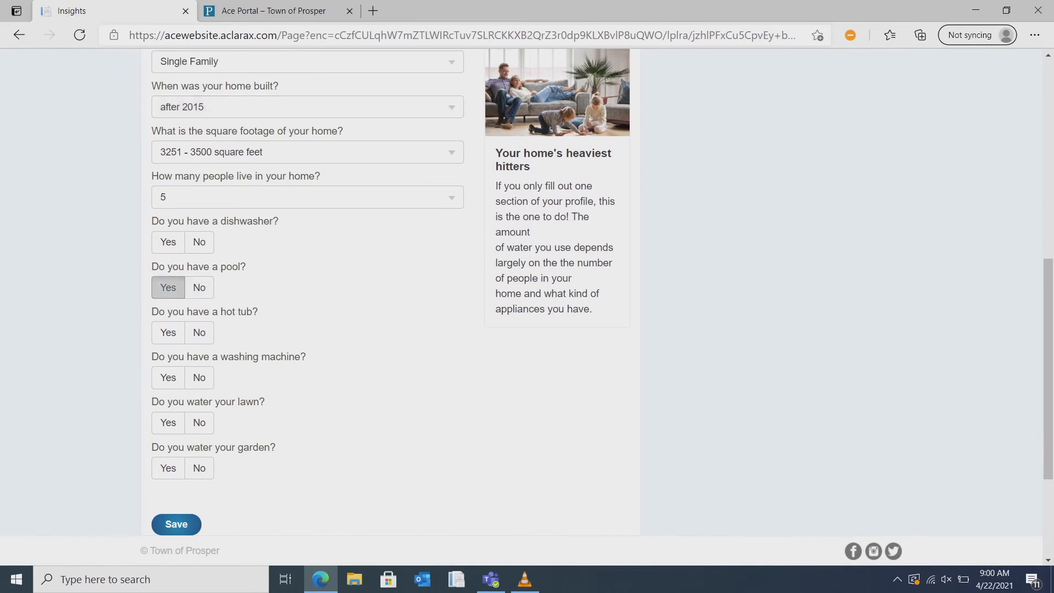
{"action": "left_click", "coordinate": [168, 242]}
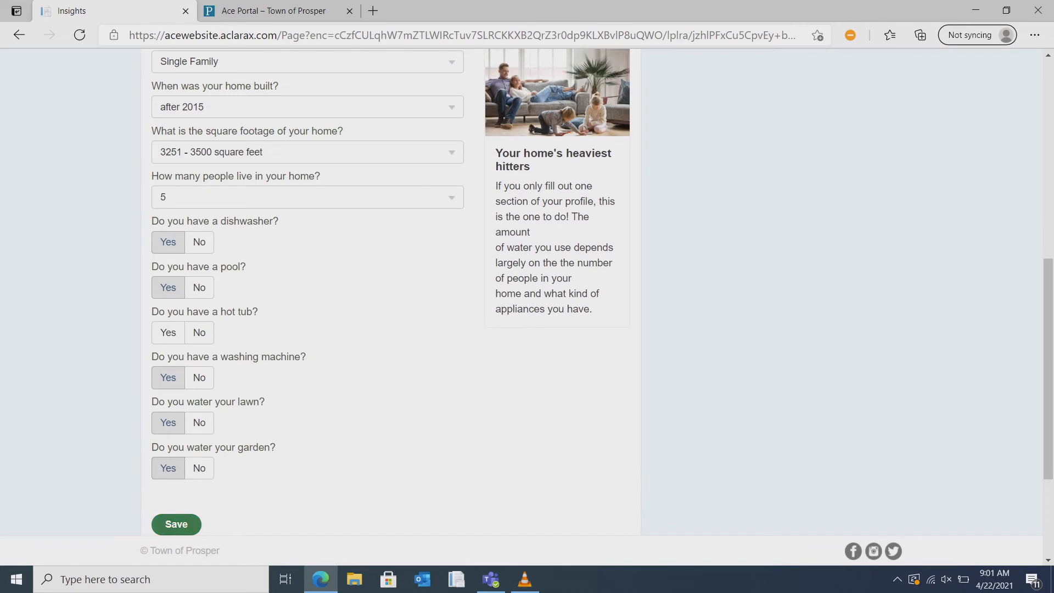
{"action": "left_click", "coordinate": [176, 523]}
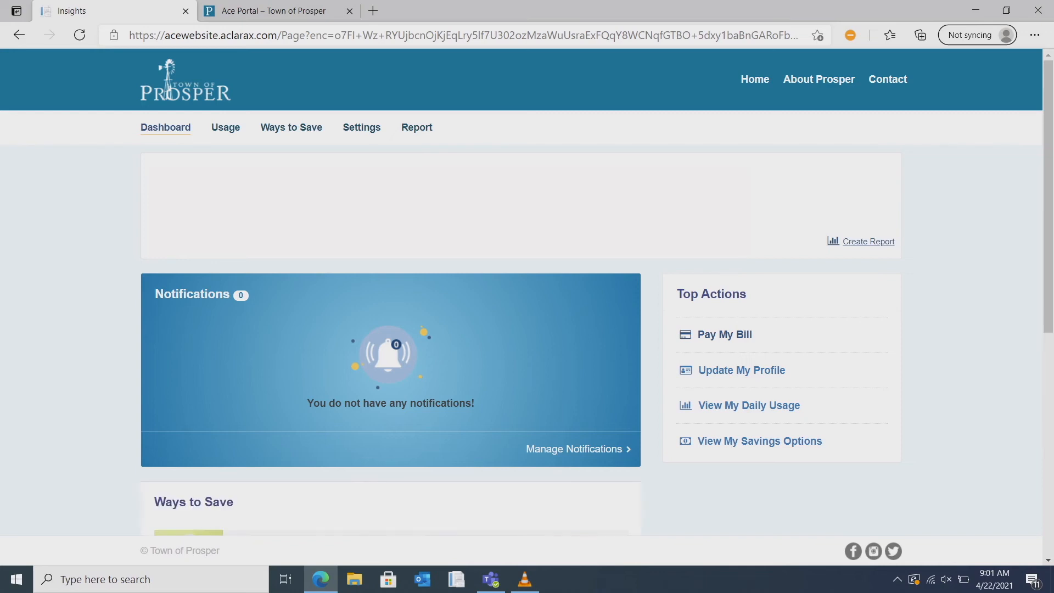
Step: Go from Pay My Bill to the Town of Prosper payments login page
{"action": "left_click", "coordinate": [724, 334]}
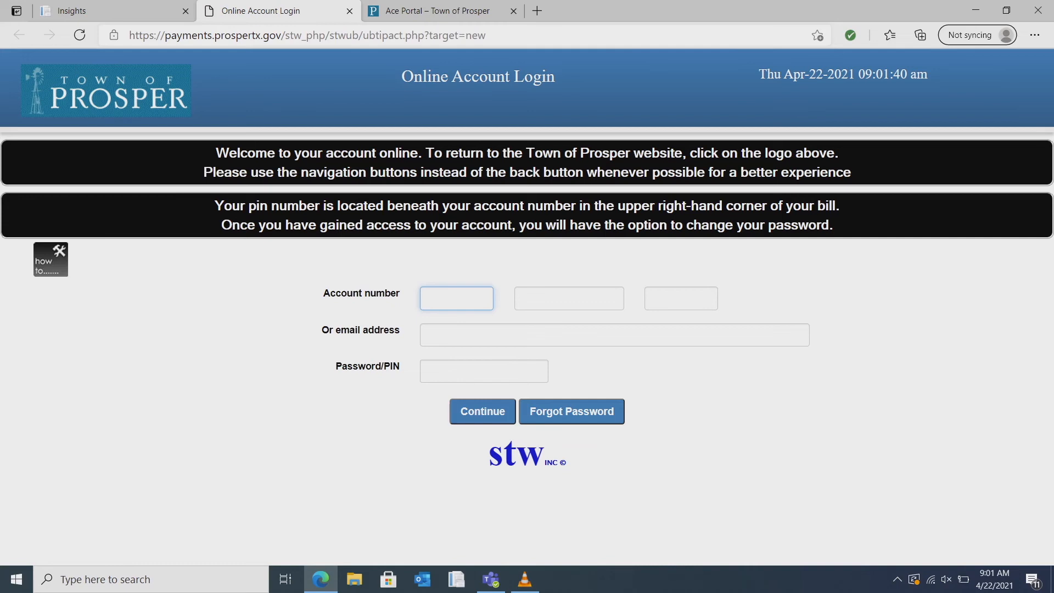
{"action": "left_click", "coordinate": [456, 298]}
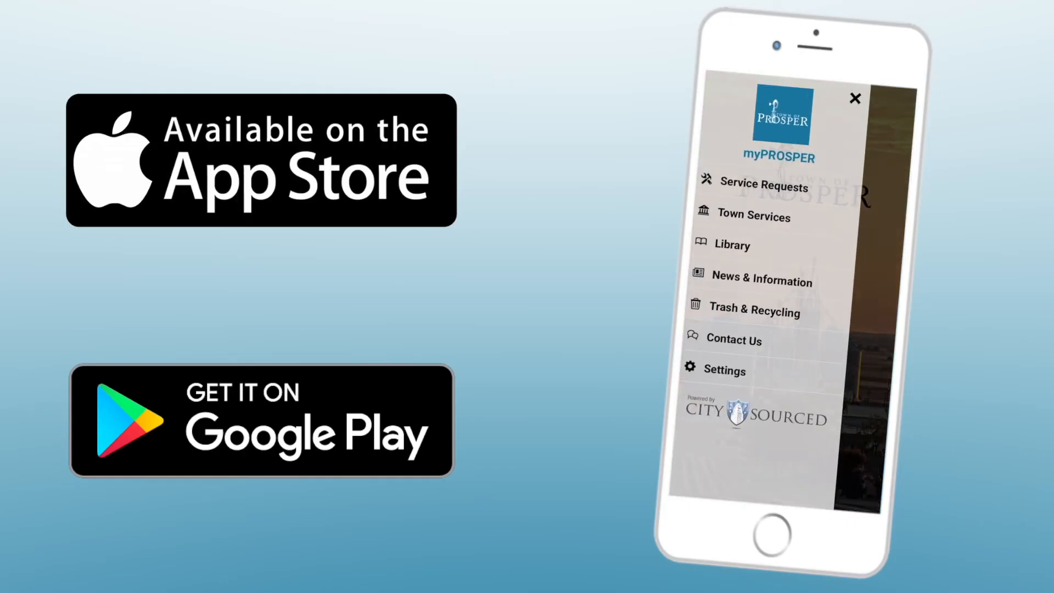
Step: In the myPROSPER app, reach the ACE Portal guide through Town Services
{"action": "left_click", "coordinate": [755, 216]}
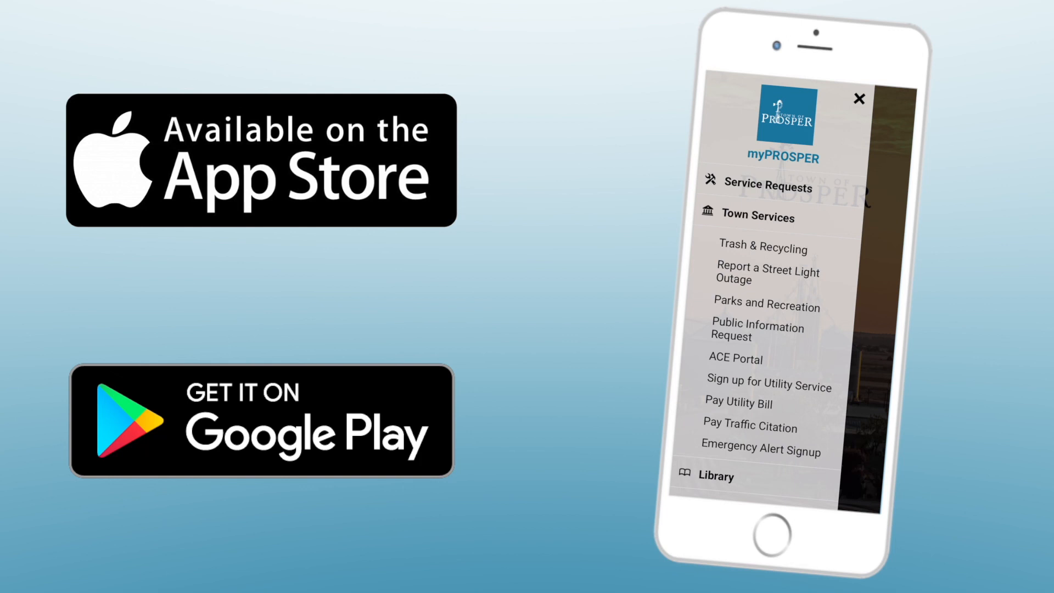
{"action": "left_click", "coordinate": [737, 358]}
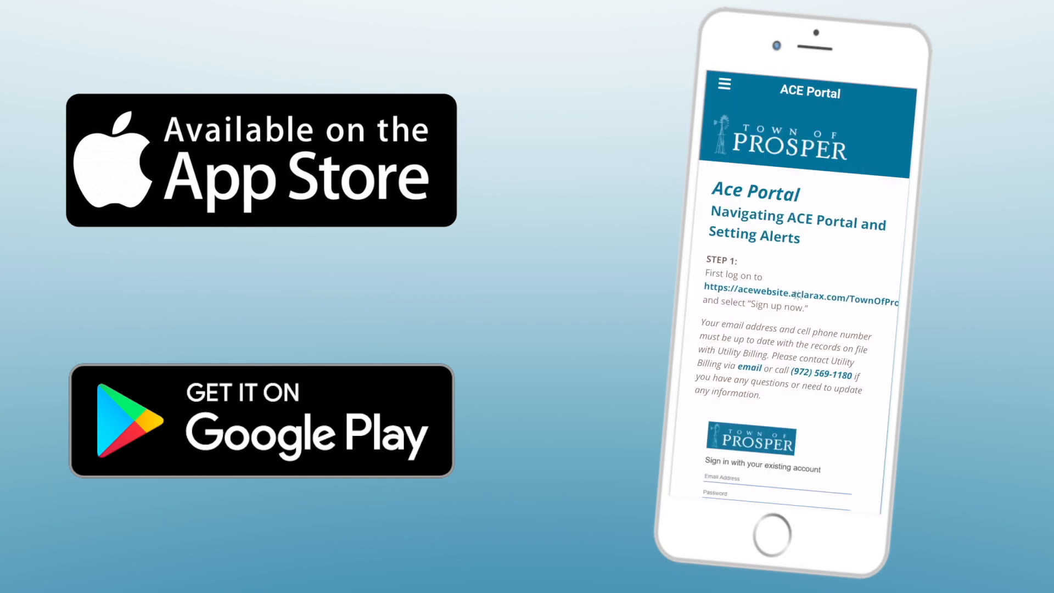